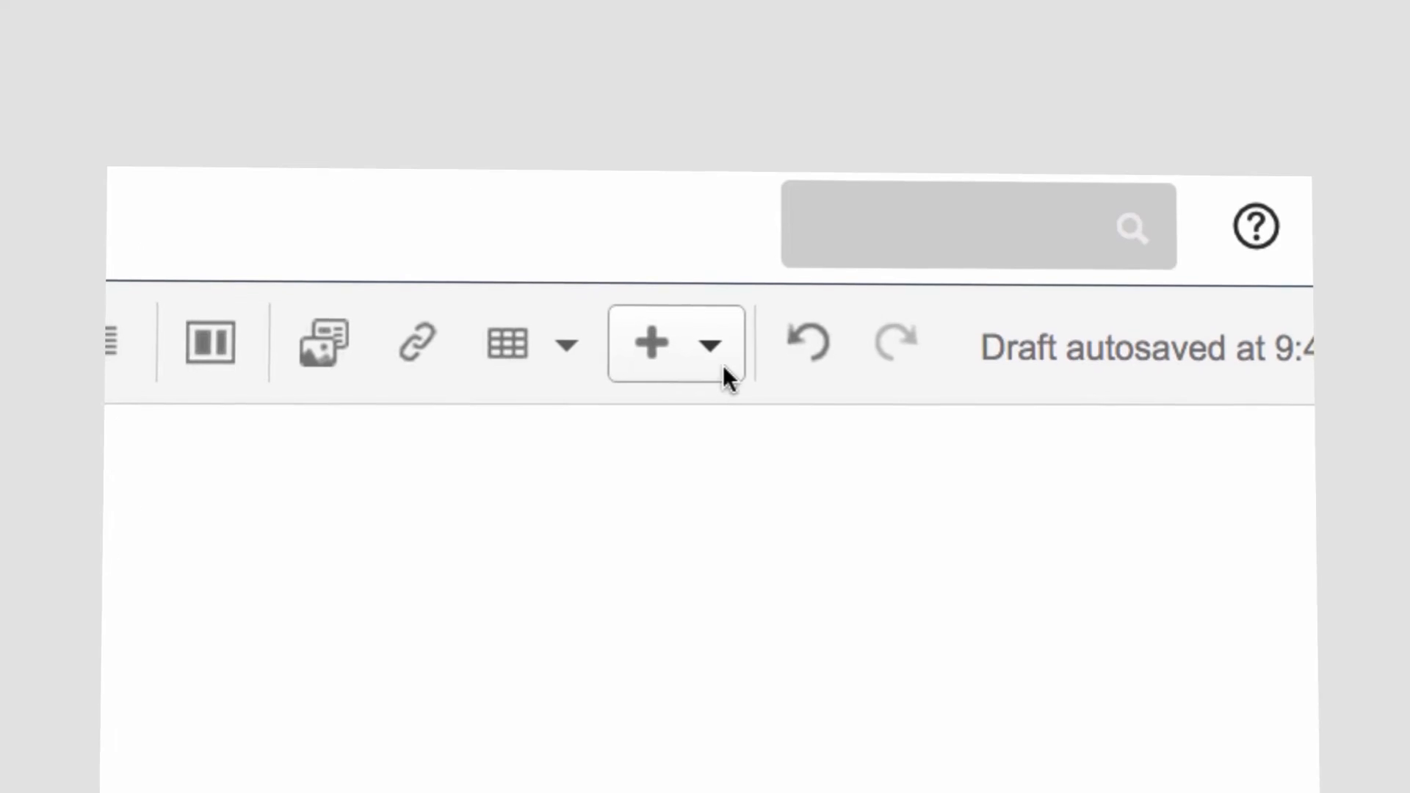
Insert a Lucidchart diagram into the 'How to make a flowchart' page via Insert more content.
click(653, 344)
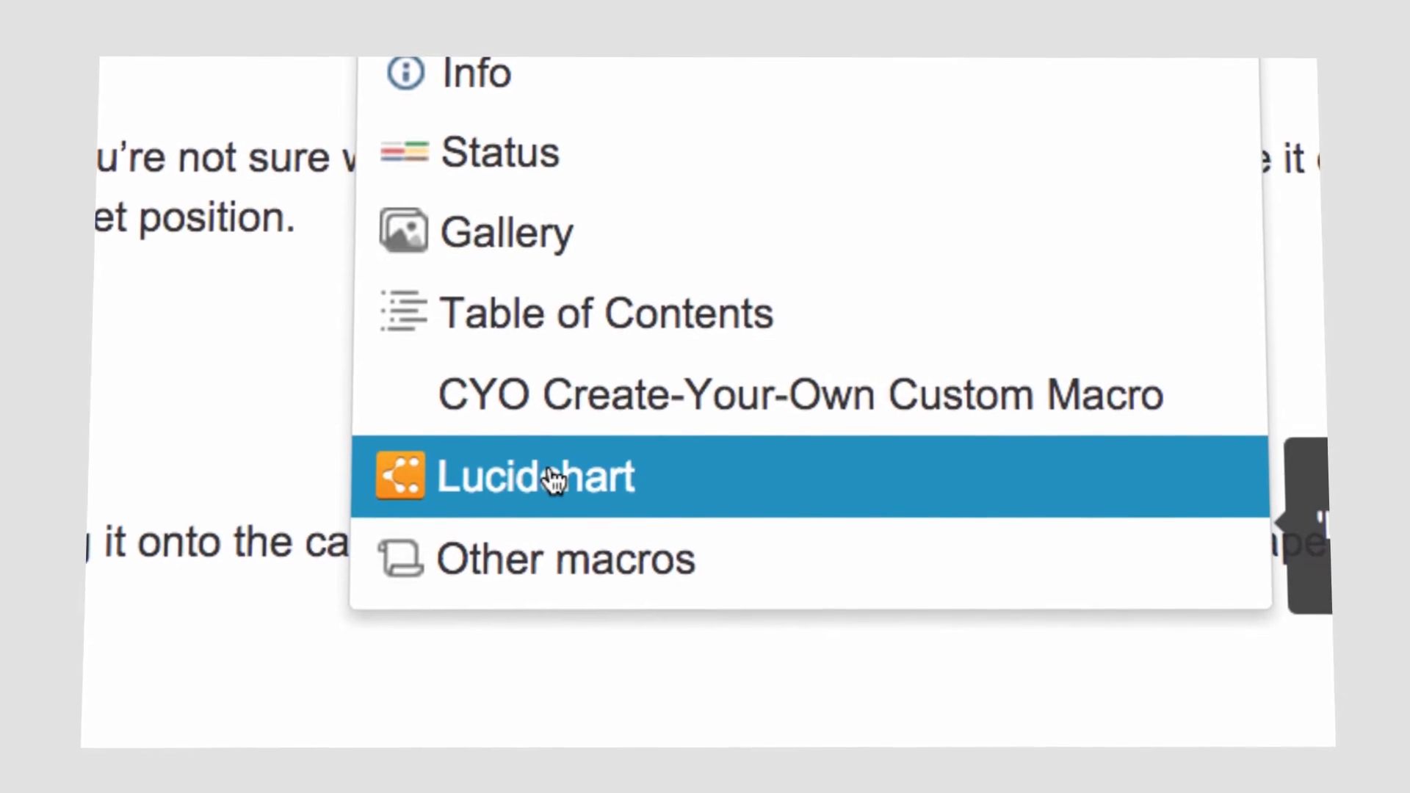
click(534, 476)
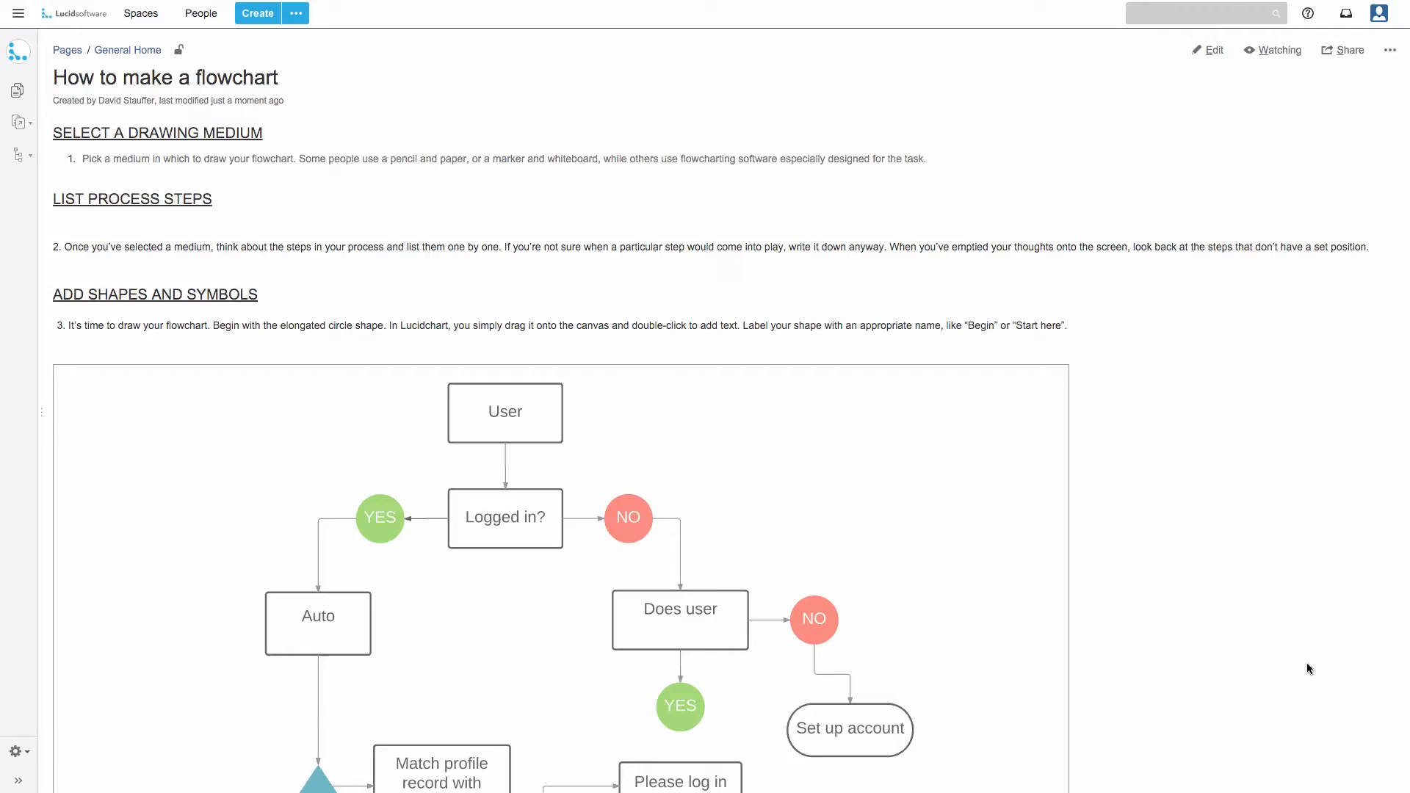
Advance the embedded flowchart's presentation three times through successive close-up parts.
scroll(down, 3)
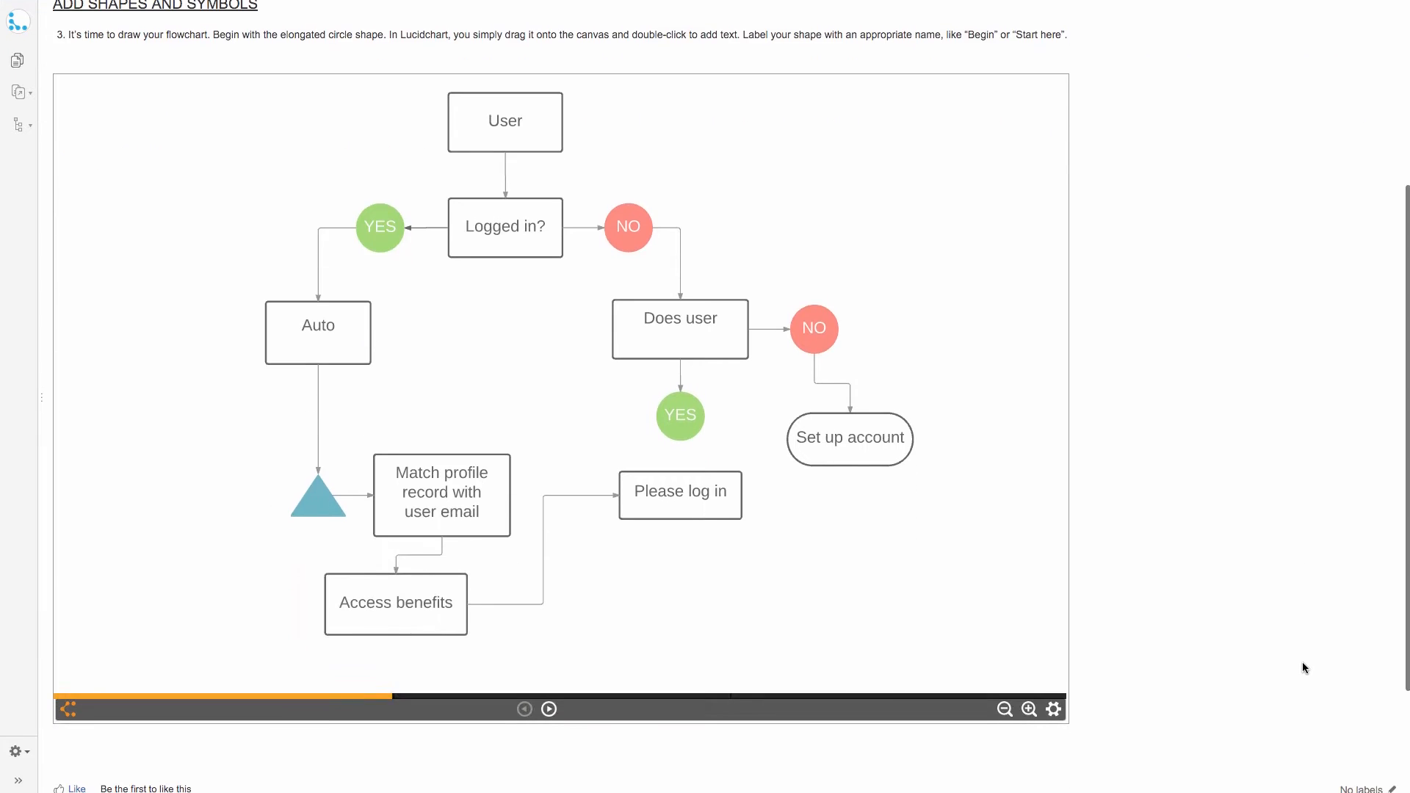
click(547, 708)
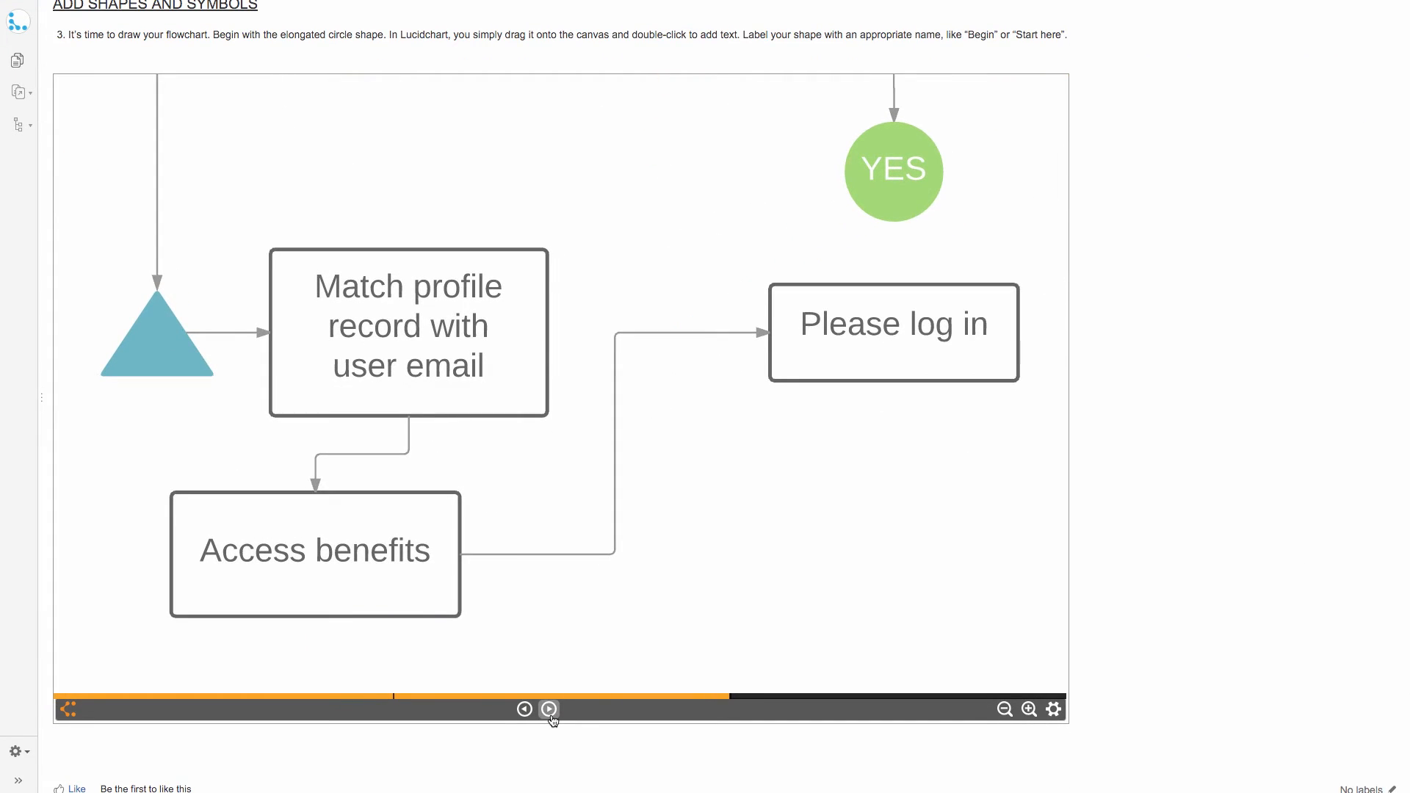
click(548, 708)
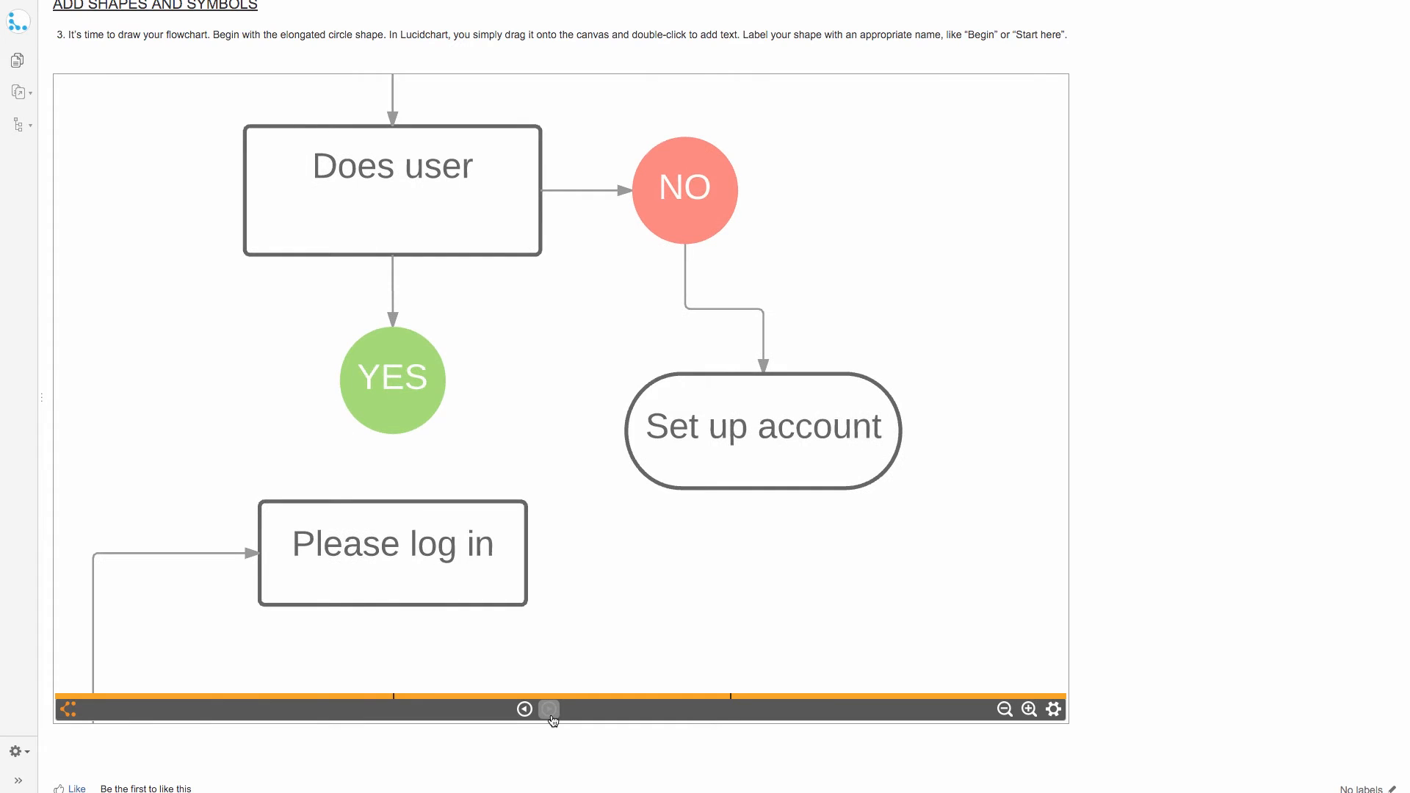
click(548, 709)
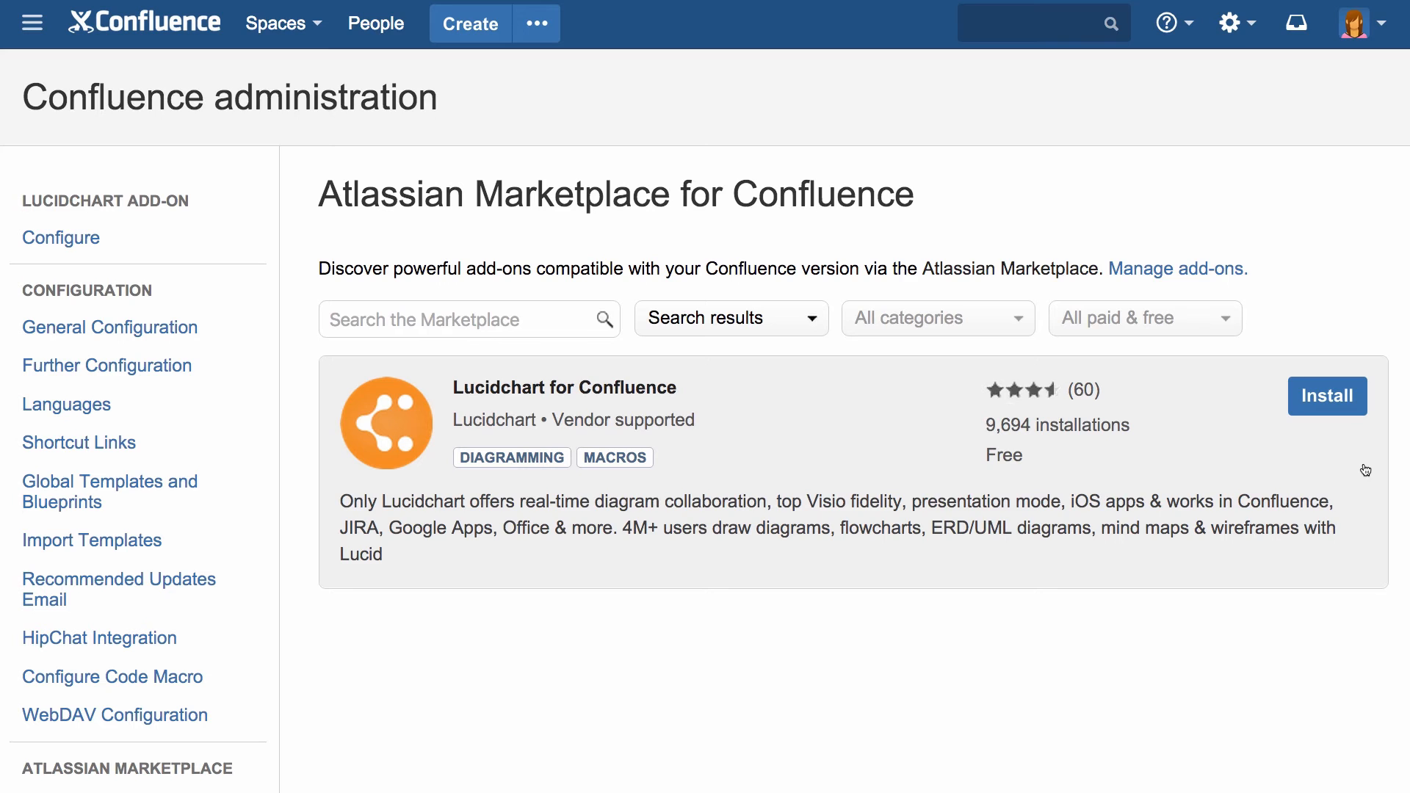
Install Lucidchart for Confluence from the Marketplace and configure it to link the team account.
click(1174, 267)
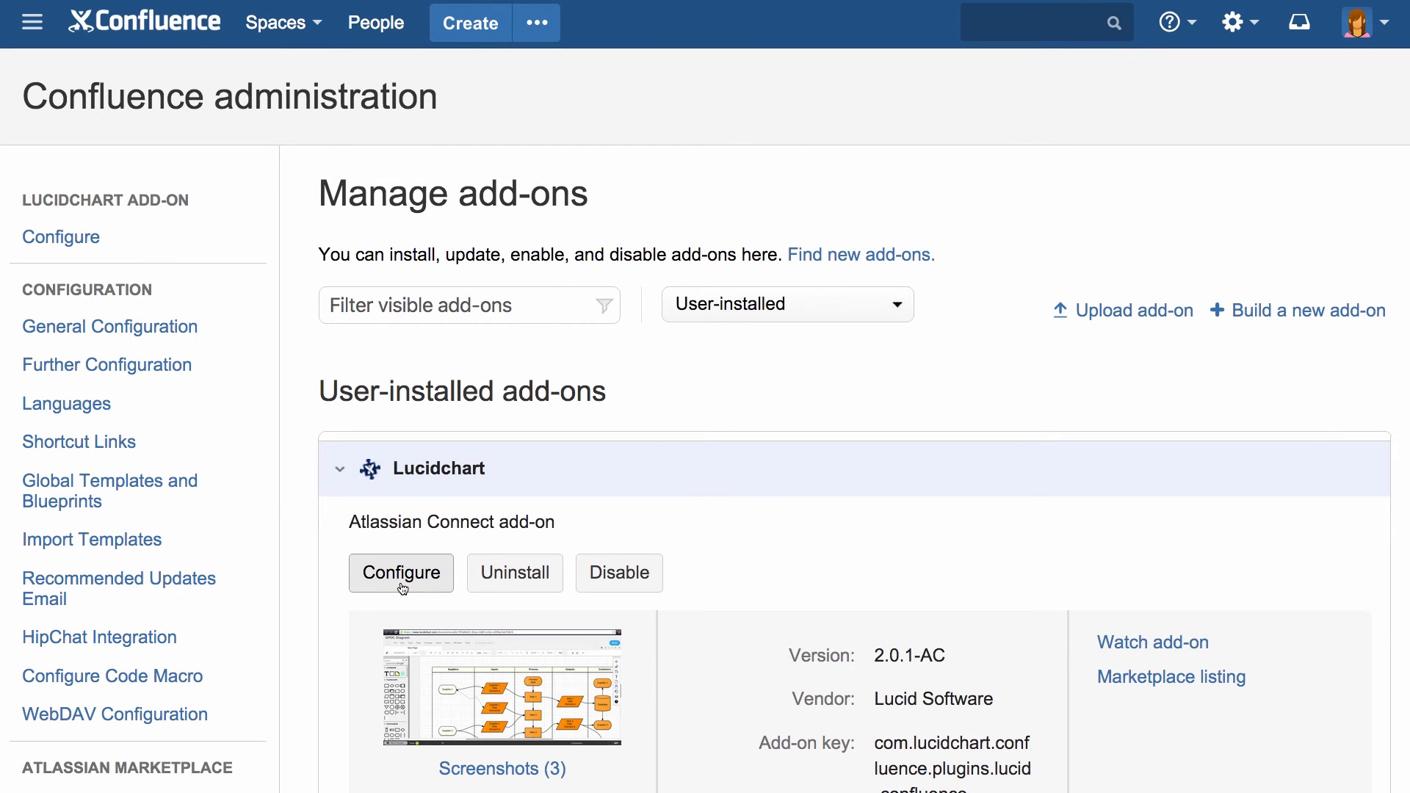
click(400, 573)
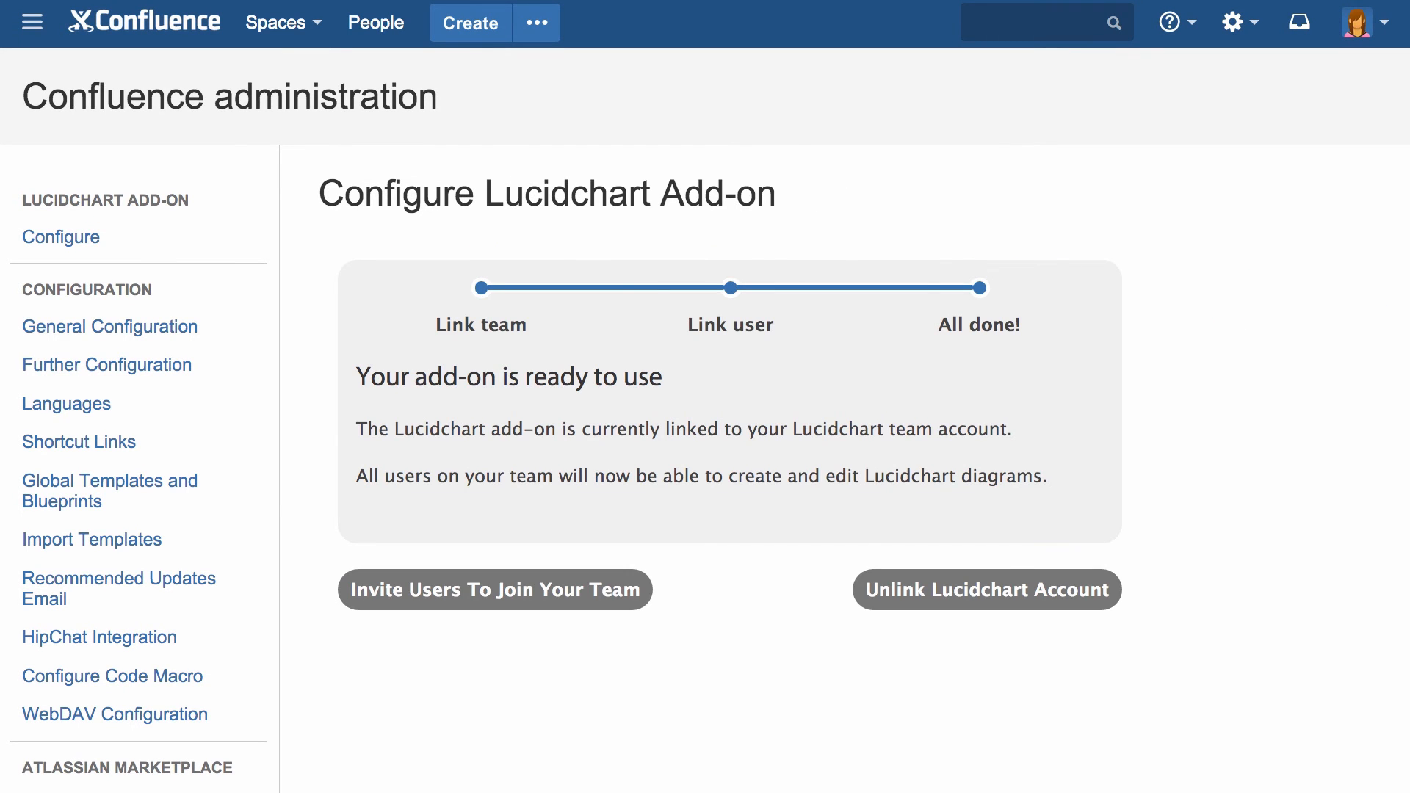